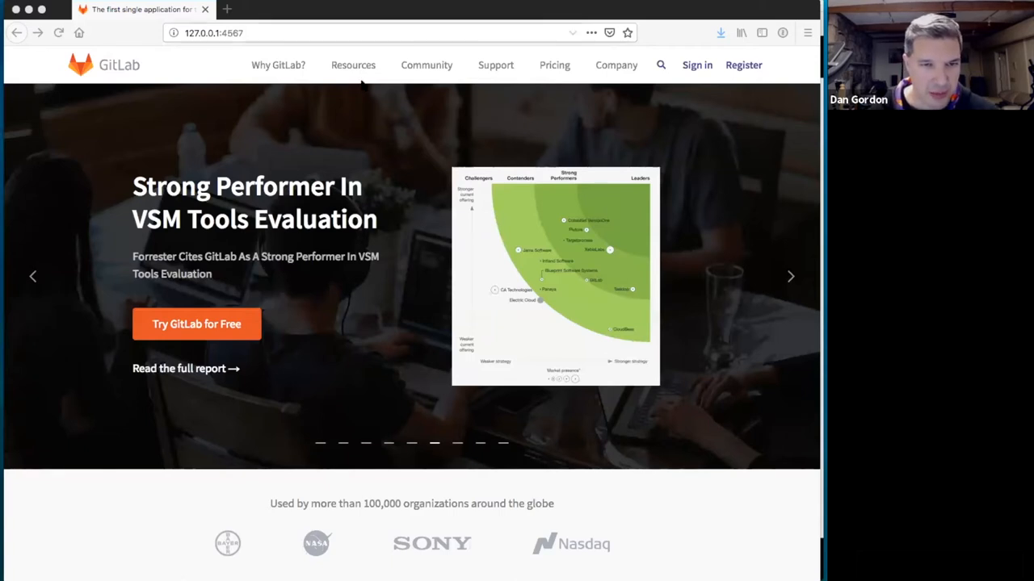
# Scroll the home page and follow 'See and compare all DevOps tools'.
pyautogui.click(278, 64)
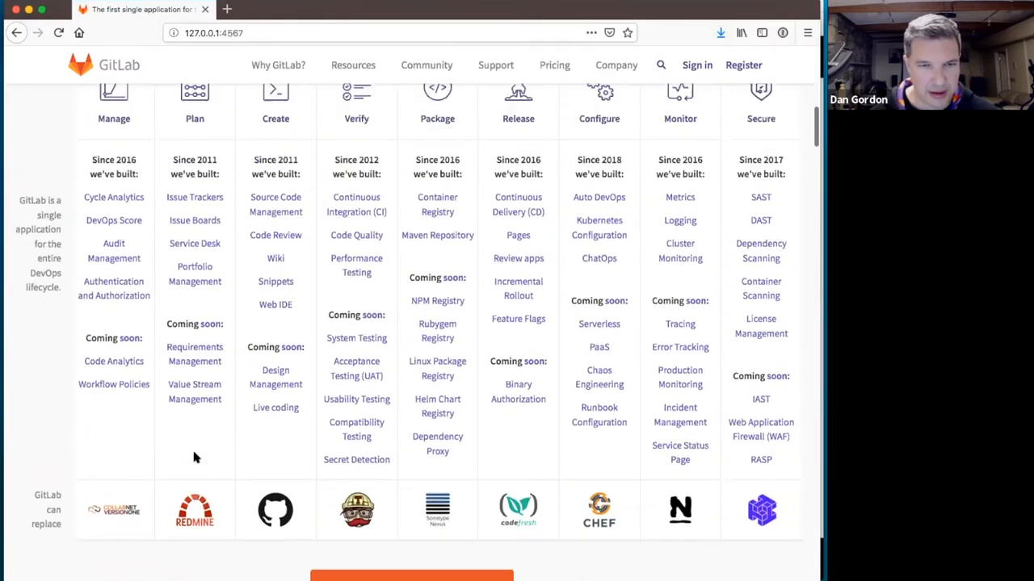
pyautogui.scroll(-3)
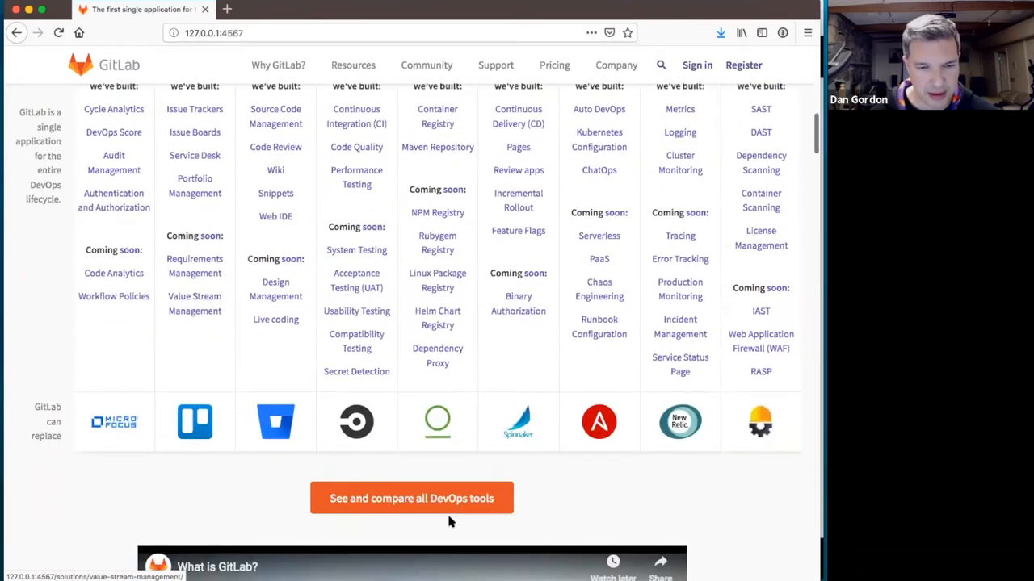
pyautogui.click(411, 498)
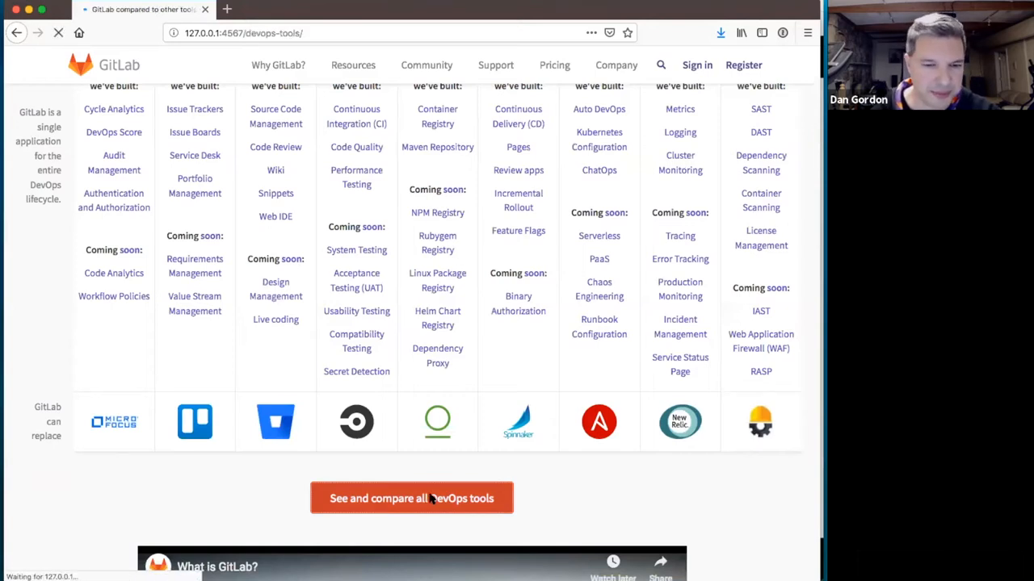
# Choose Azure DevOps (TFS/VSTS) in the Plan column of the DevOps tools grid.
pyautogui.click(411, 498)
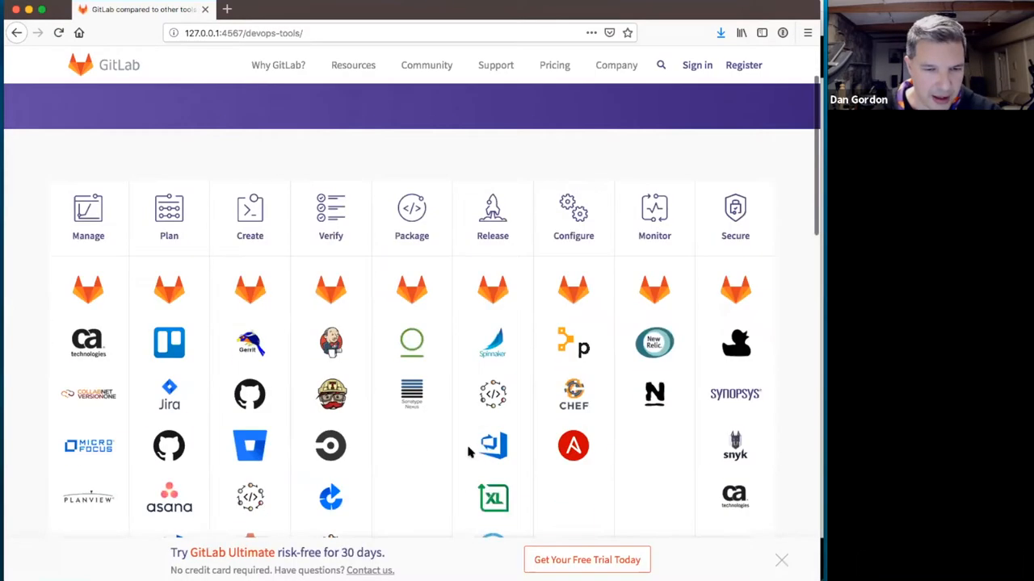
pyautogui.scroll(-3)
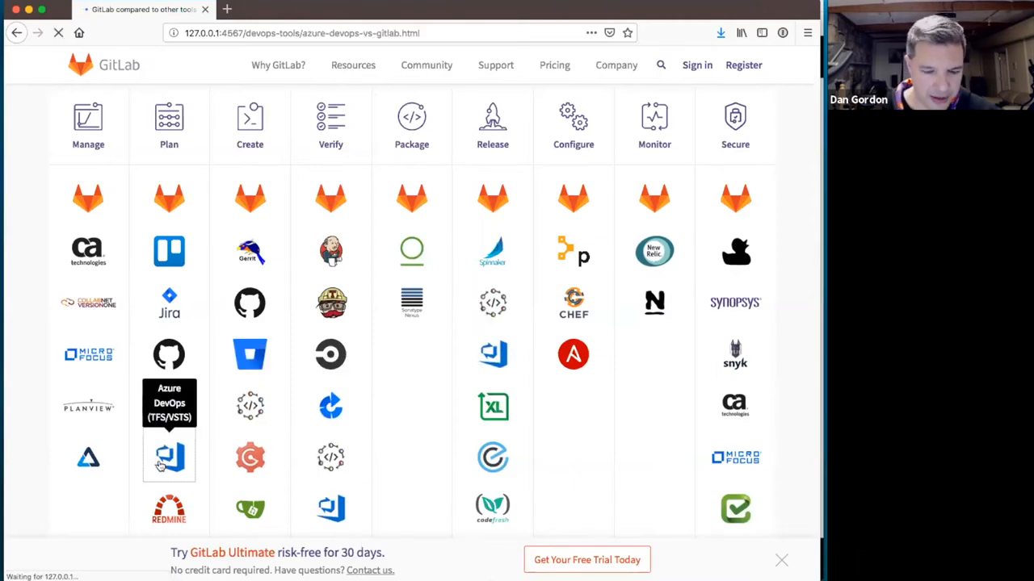
pyautogui.click(168, 456)
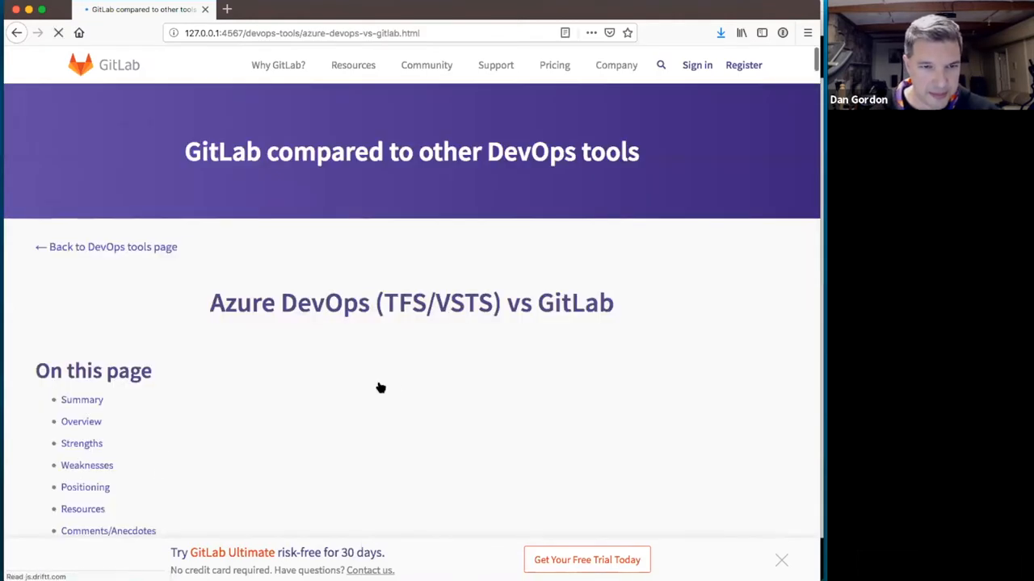
pyautogui.scroll(-3)
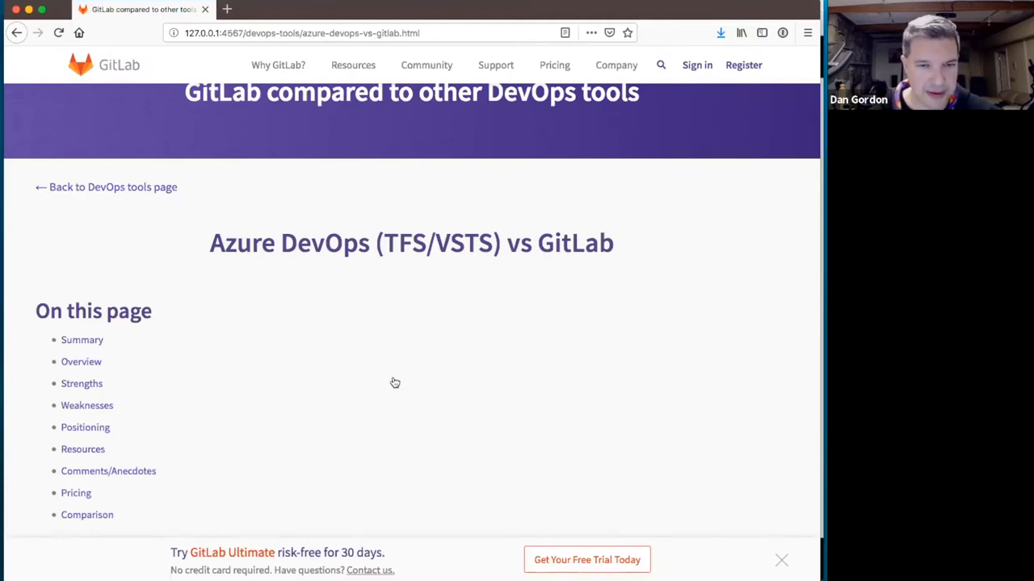
pyautogui.scroll(-3)
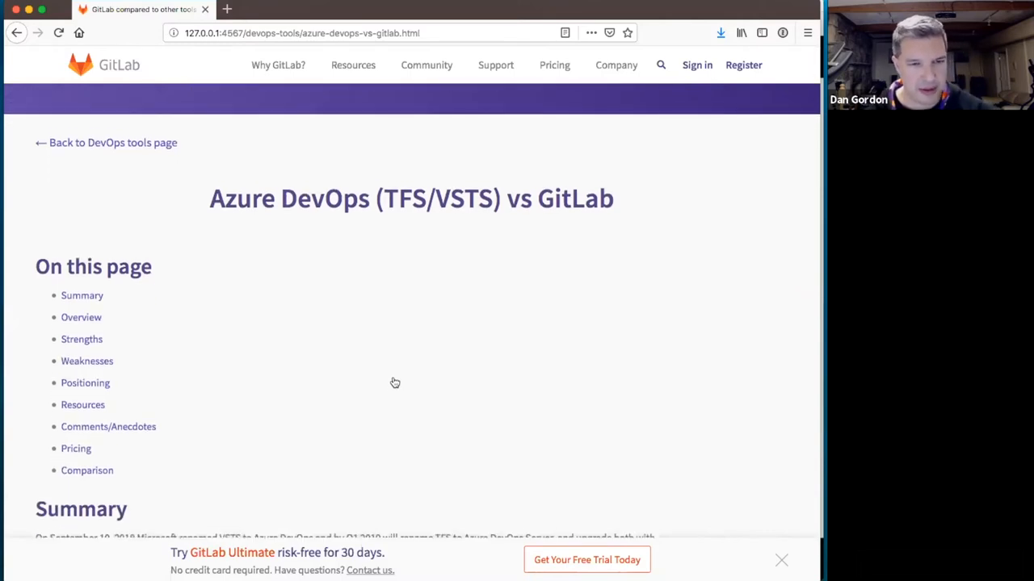
pyautogui.scroll(-3)
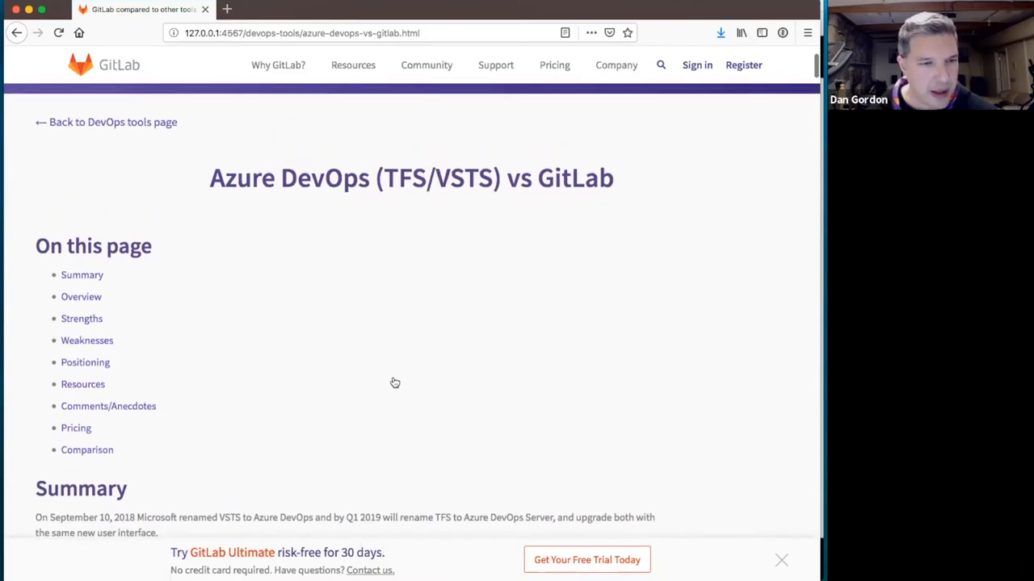
pyautogui.scroll(-3)
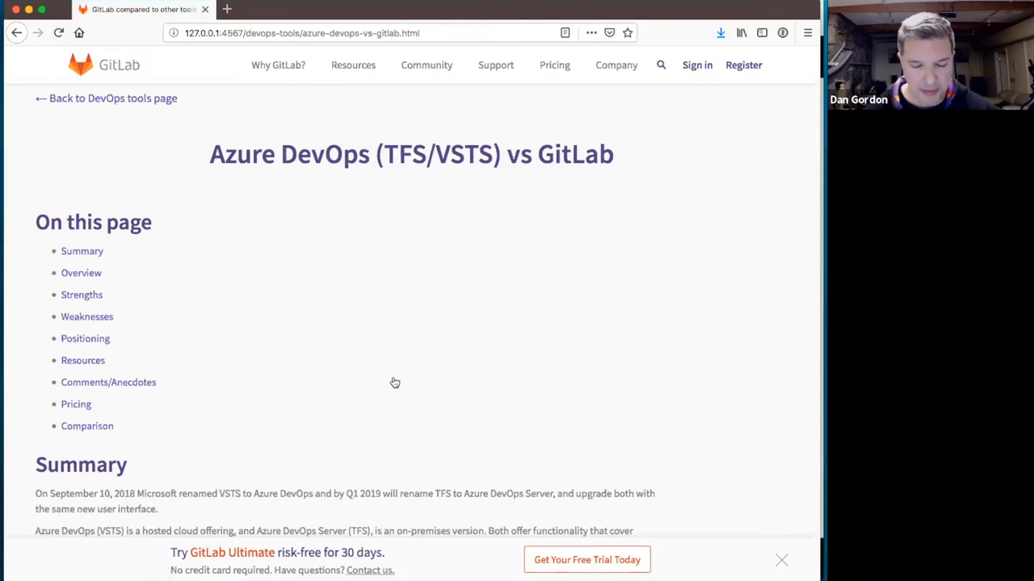
pyautogui.scroll(-3)
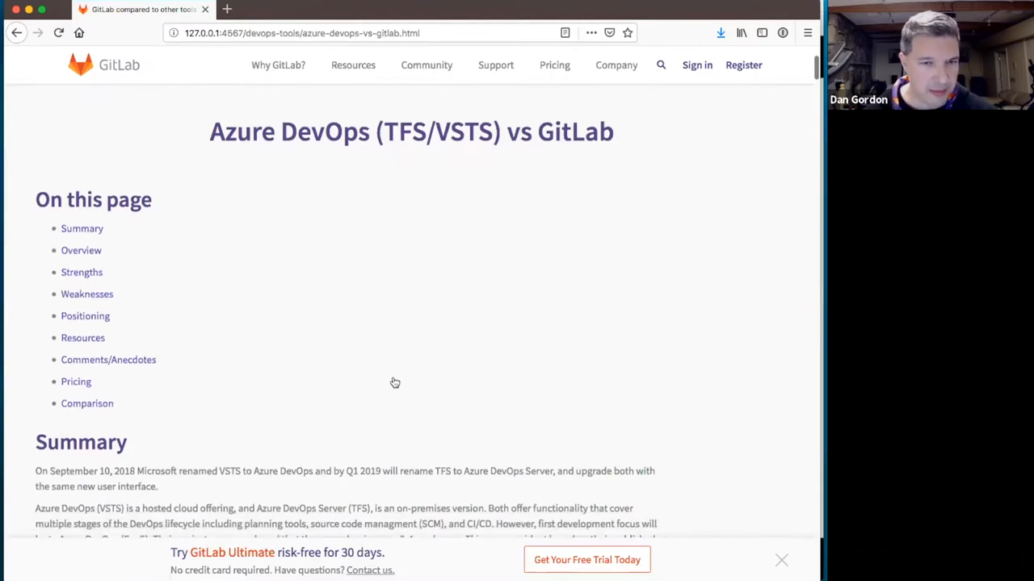
pyautogui.scroll(-3)
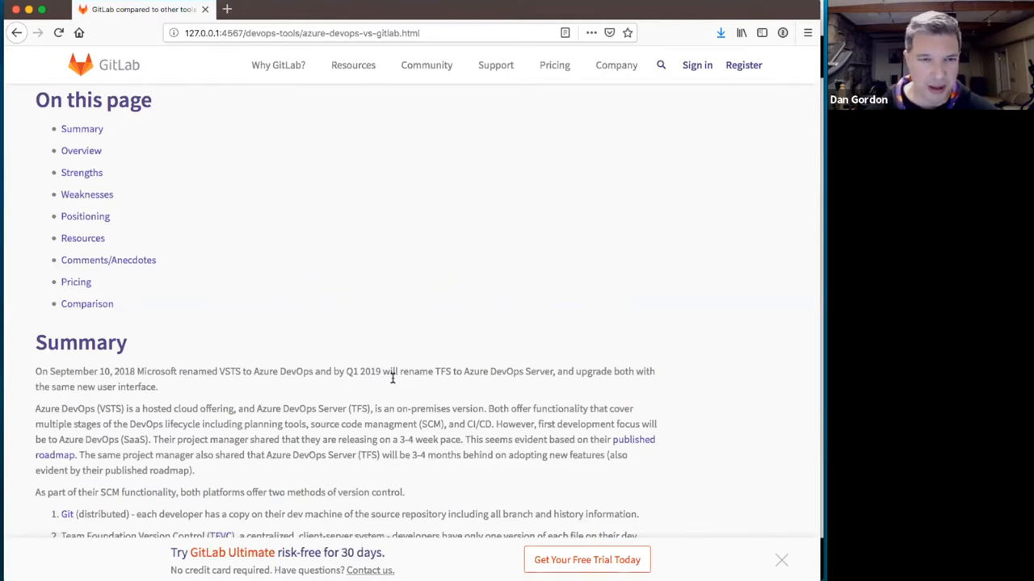
pyautogui.moveTo(452, 348)
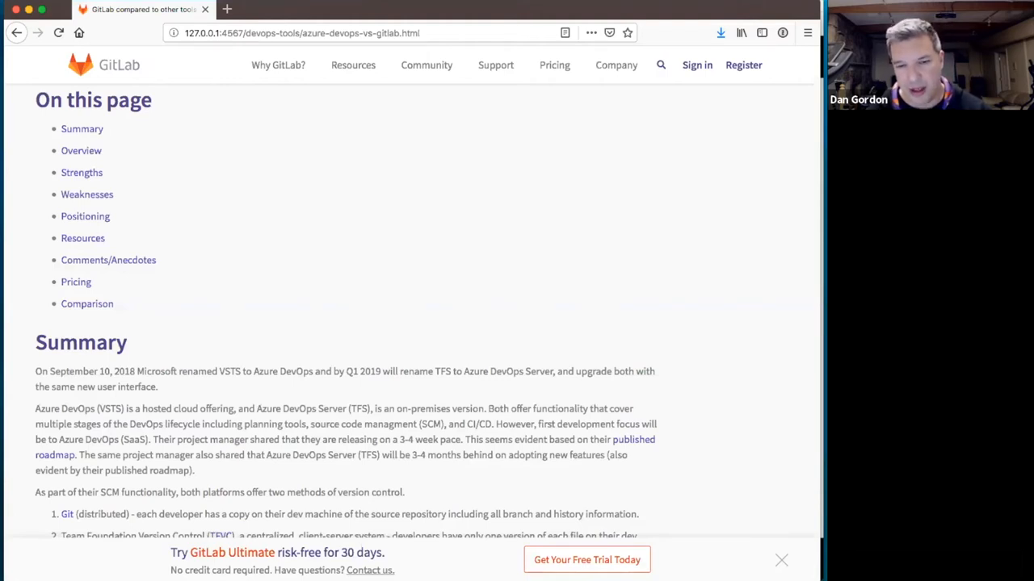
pyautogui.click(780, 561)
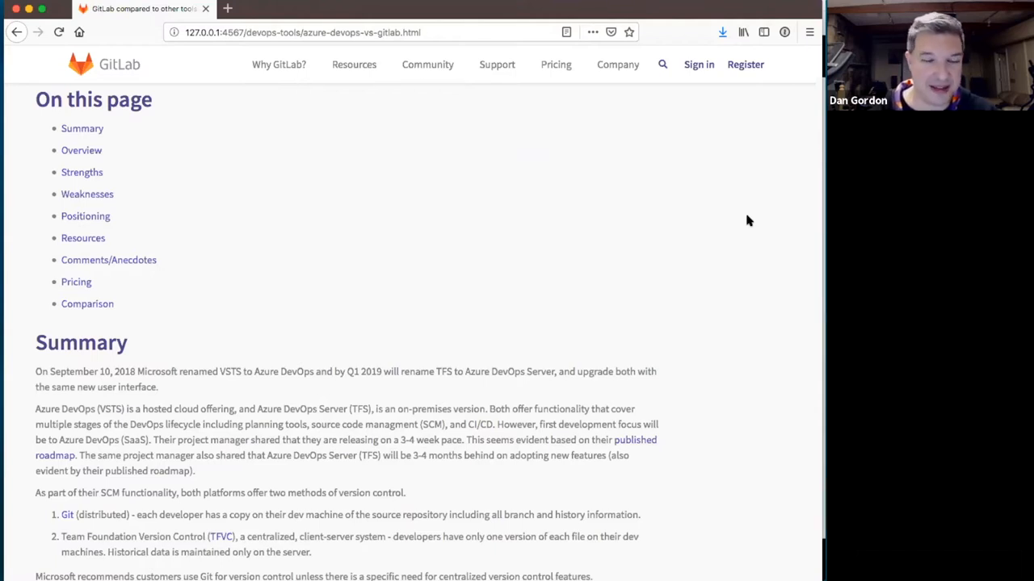
pyautogui.moveTo(614, 270)
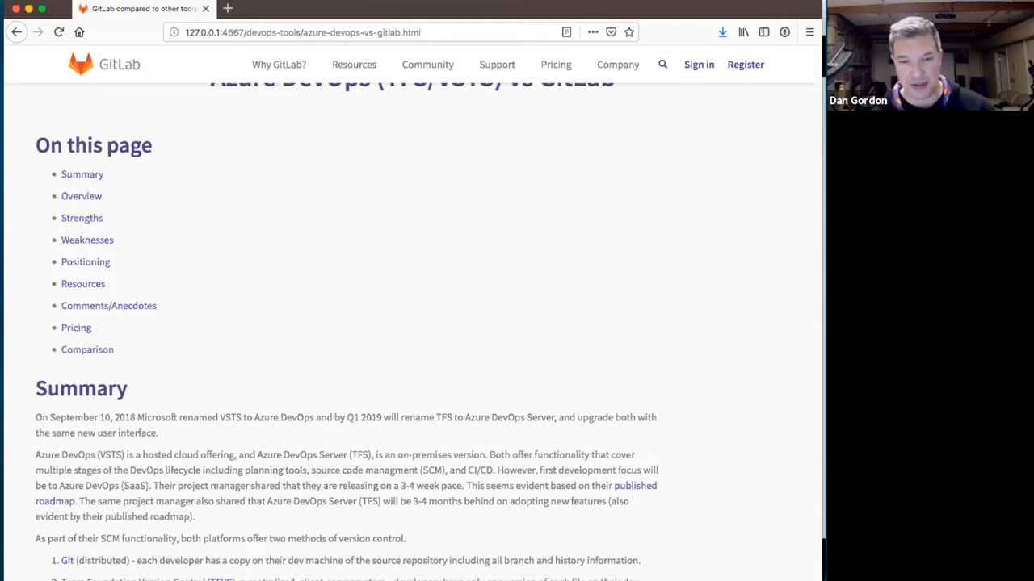
pyautogui.moveTo(675, 119)
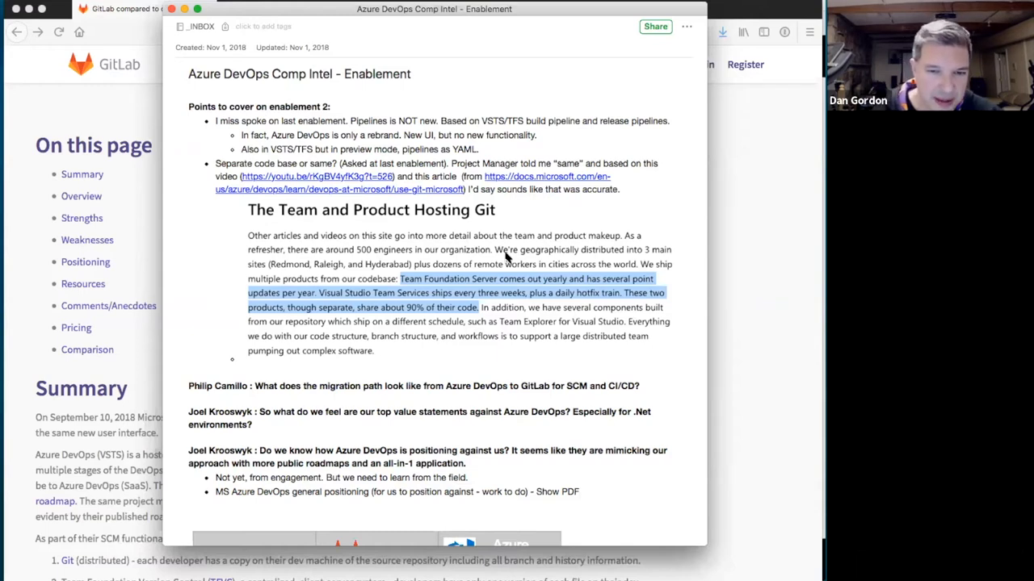
pyautogui.moveTo(329, 323)
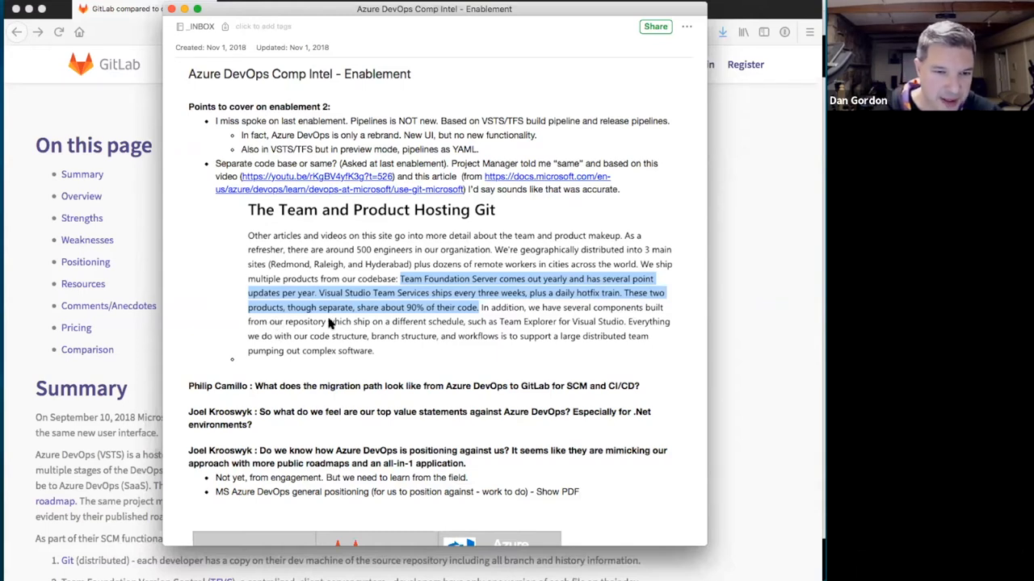
pyautogui.moveTo(473, 309)
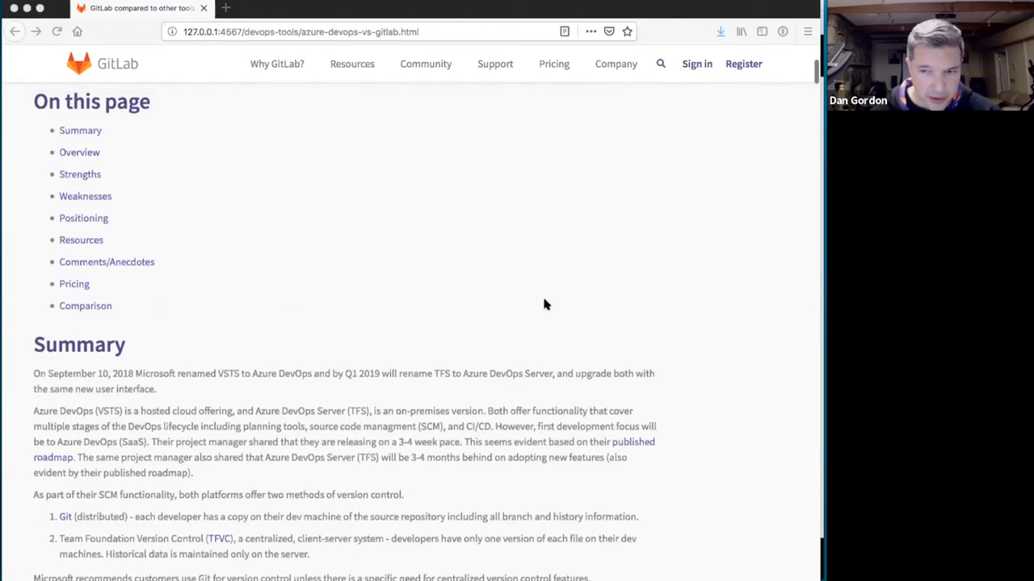
# Read through Positioning, Resources and Comments/Anecdotes down to the Pricing heading.
pyautogui.scroll(-3)
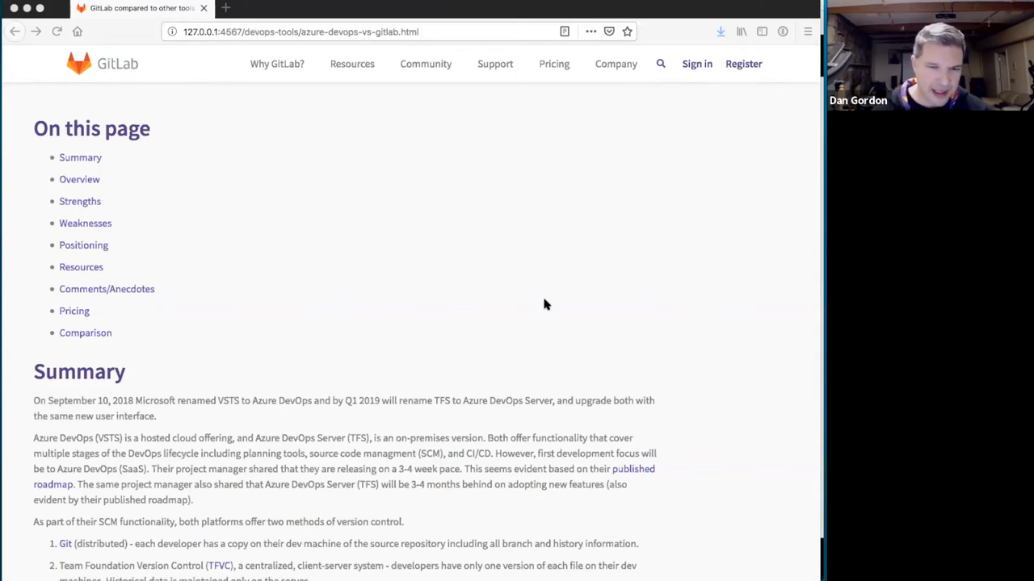
pyautogui.scroll(-3)
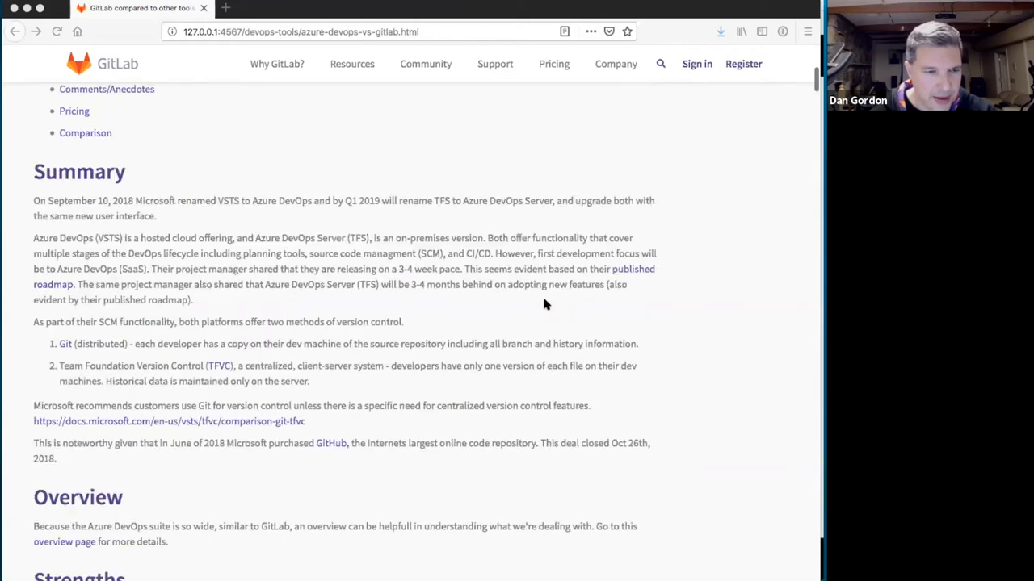
pyautogui.scroll(-3)
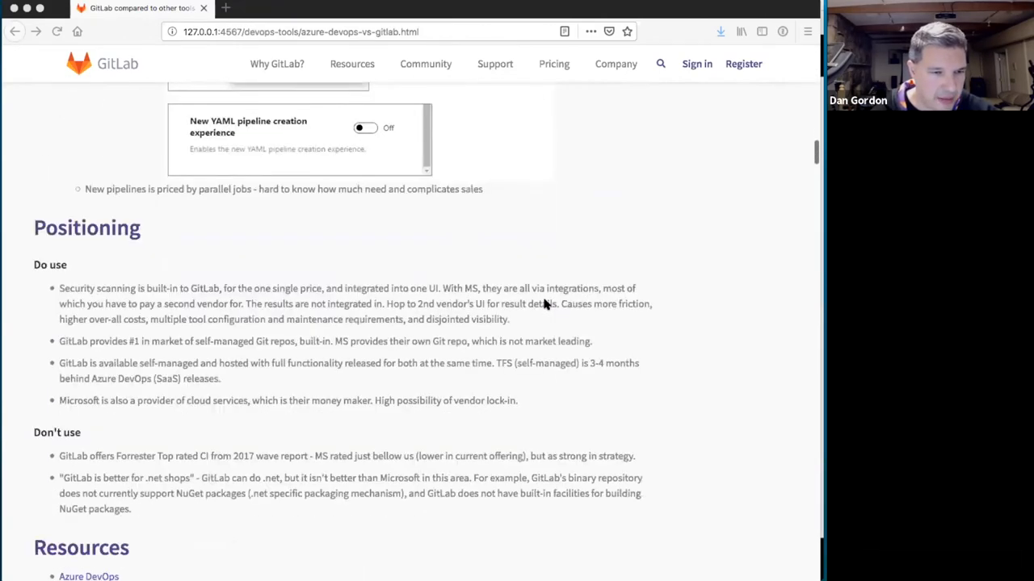
pyautogui.scroll(-3)
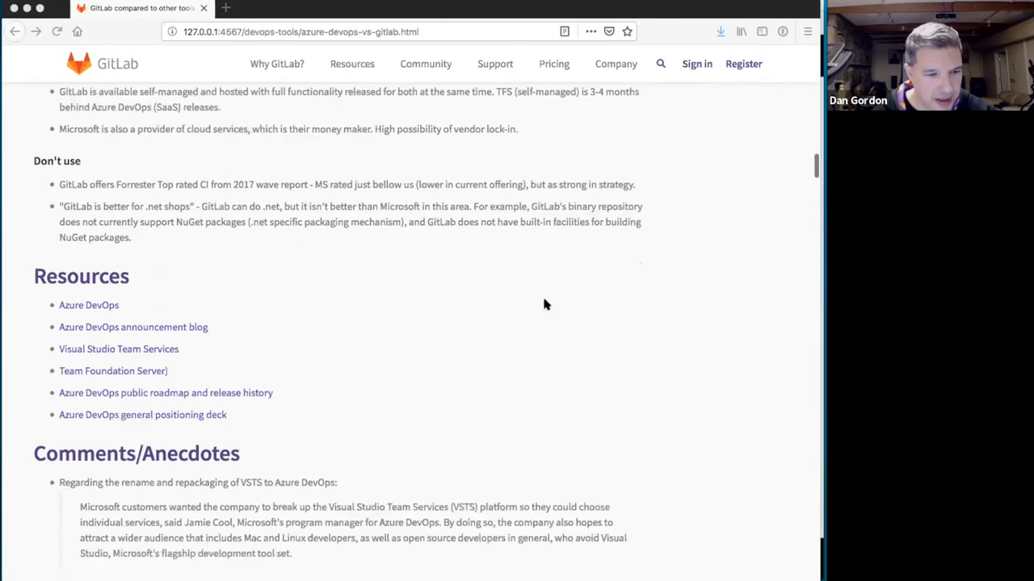
pyautogui.scroll(-3)
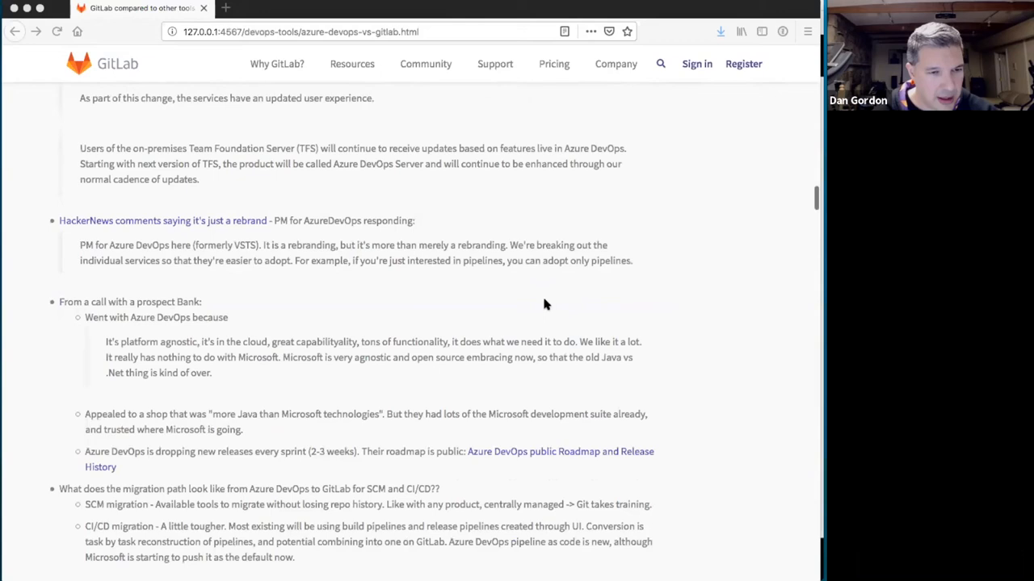
pyautogui.scroll(-3)
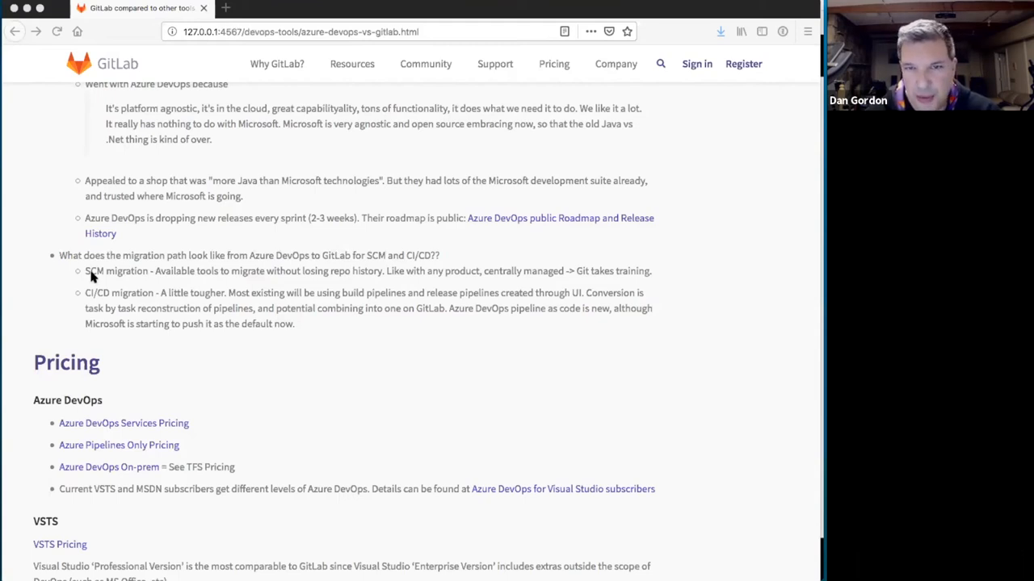
pyautogui.moveTo(226, 293)
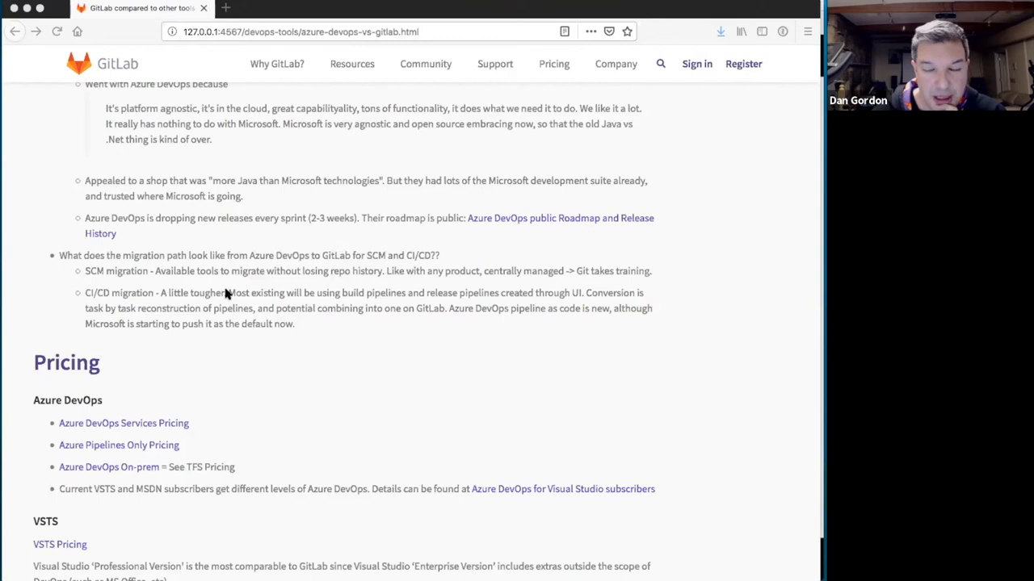
# Scroll to the prospect-bank anecdotes and SCM/CI/CD migration-path notes above Pricing.
pyautogui.scroll(-3)
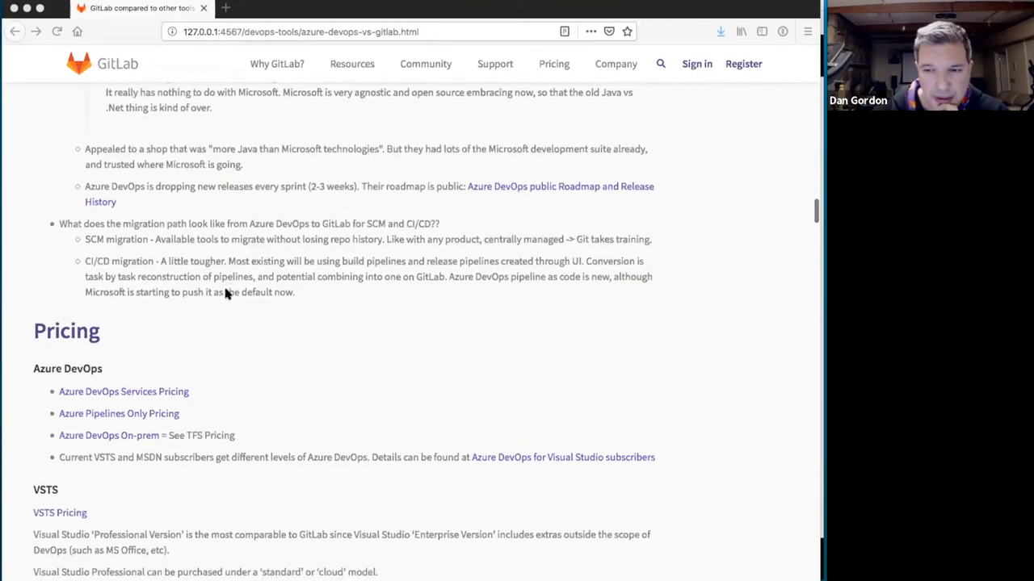
pyautogui.scroll(-3)
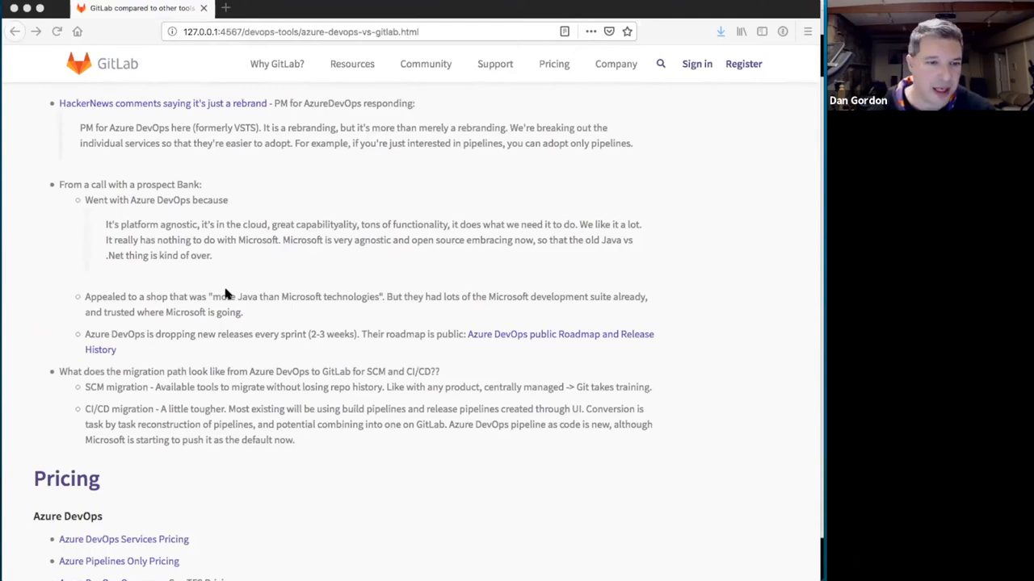
# Scroll back up to the Resources links with the Azure DevOps general positioning deck.
pyautogui.scroll(3)
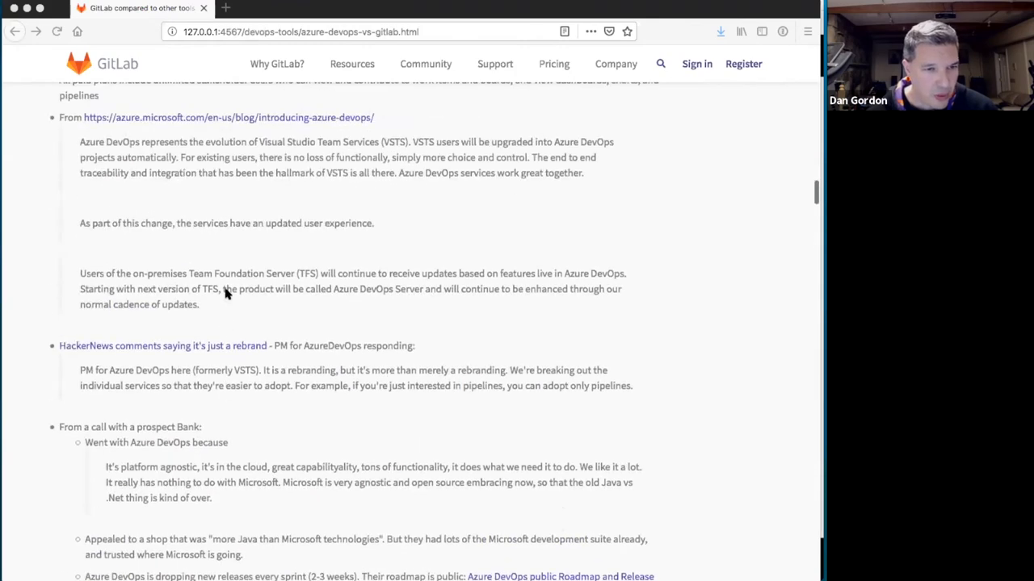
pyautogui.scroll(3)
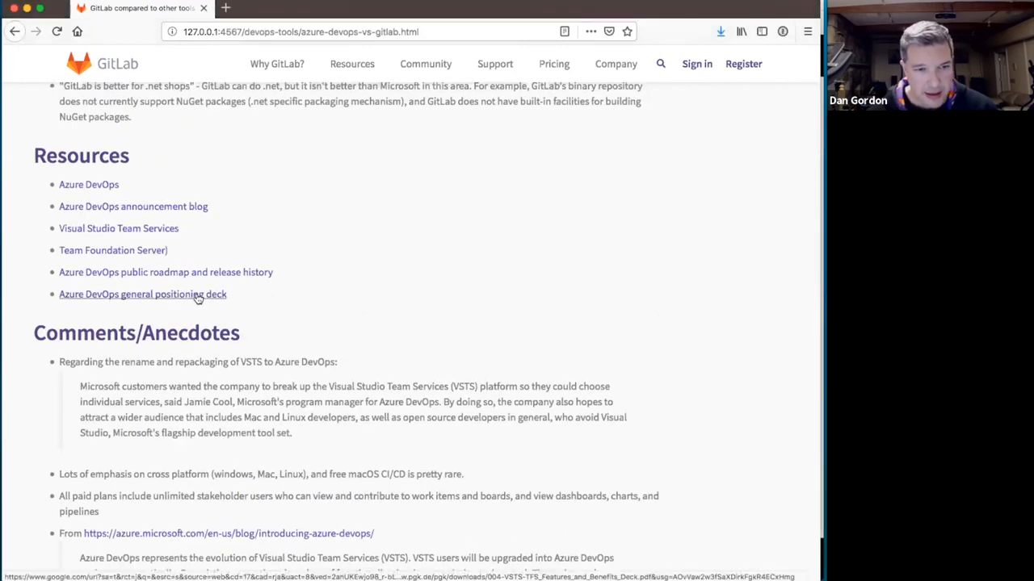
pyautogui.moveTo(244, 303)
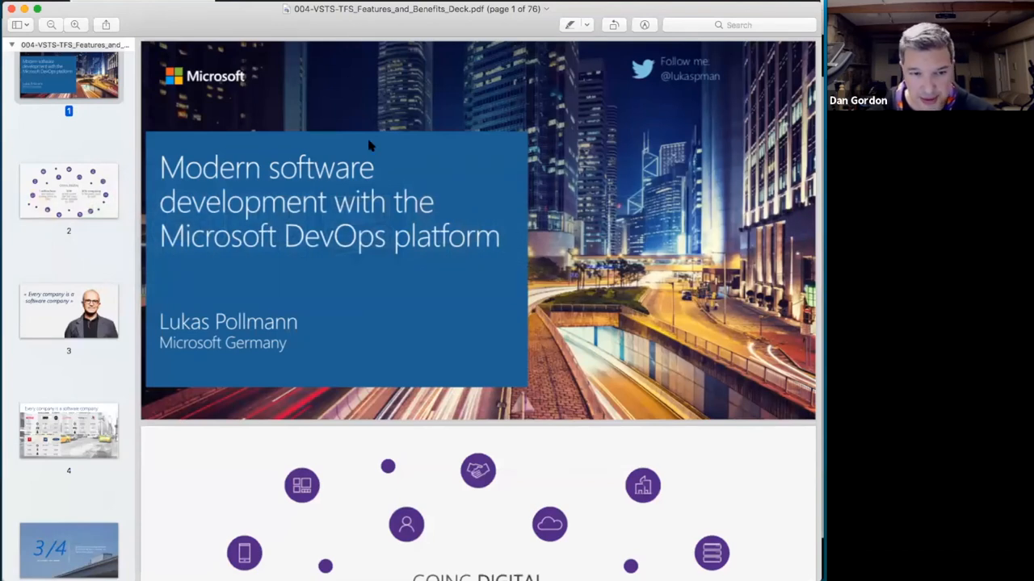
# Page through the VSTS-TFS Features and Benefits PDF toward the converged DevOps lifecycle slide.
pyautogui.scroll(-3)
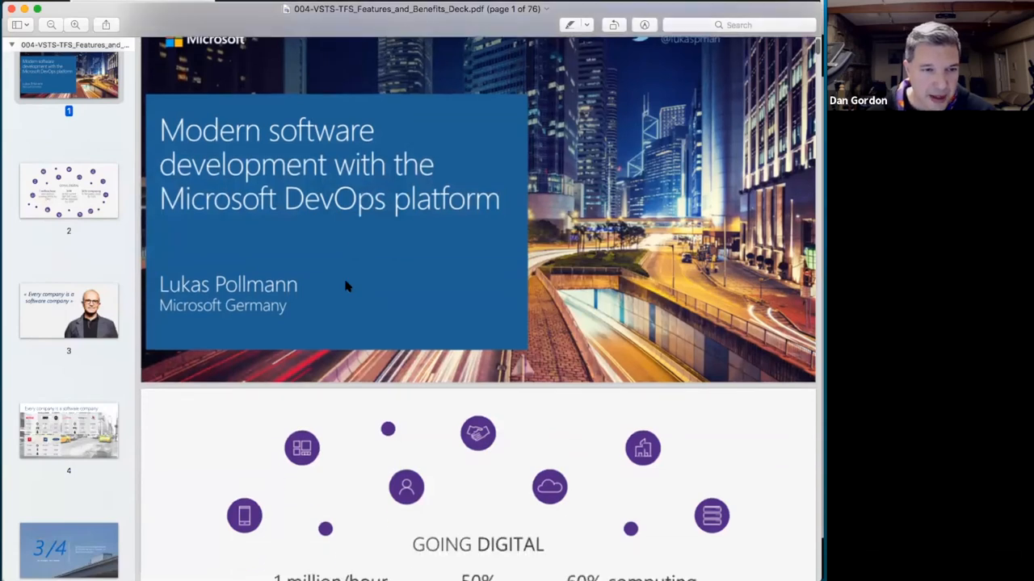
pyautogui.scroll(-3)
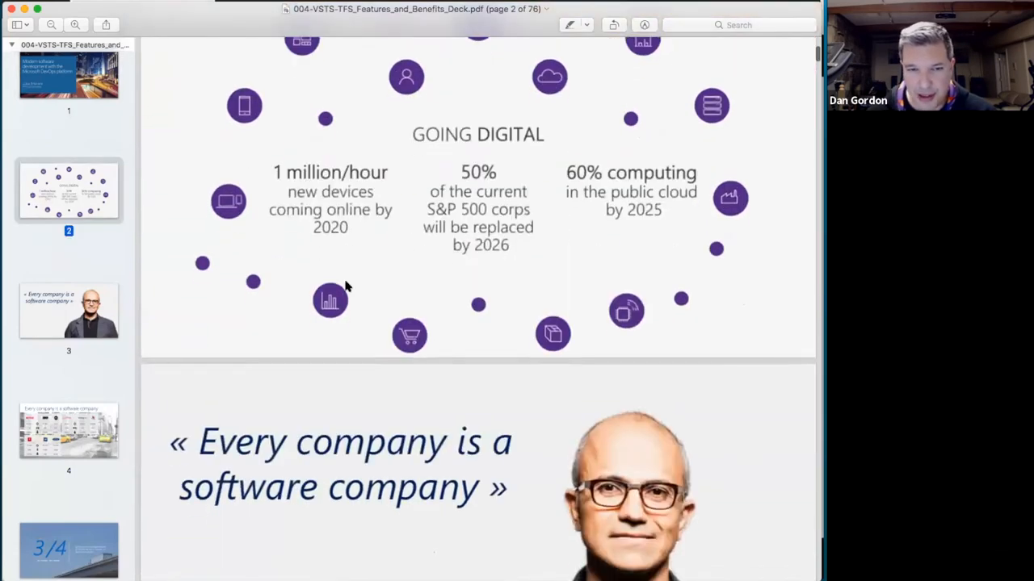
pyautogui.scroll(-3)
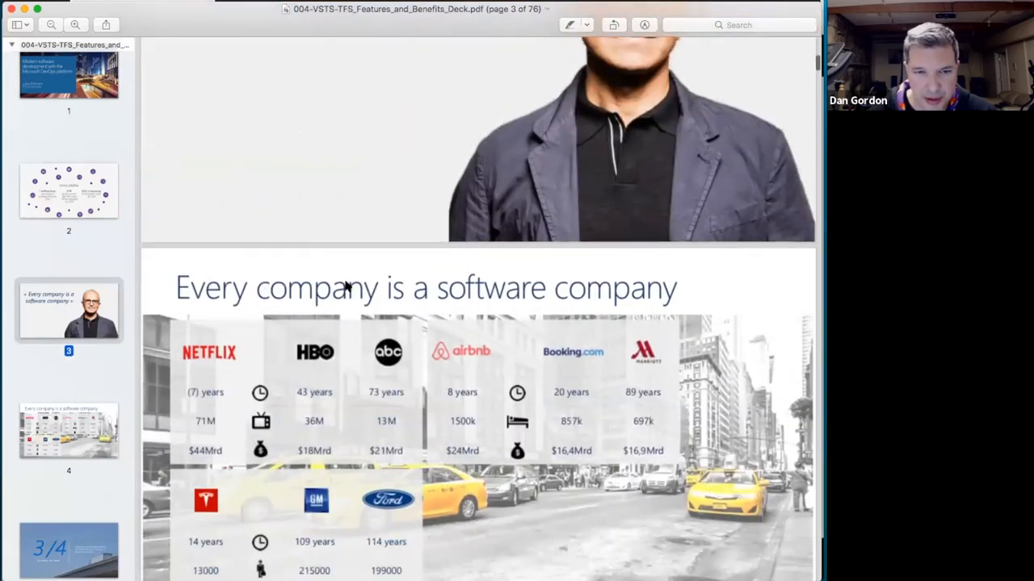
pyautogui.scroll(-3)
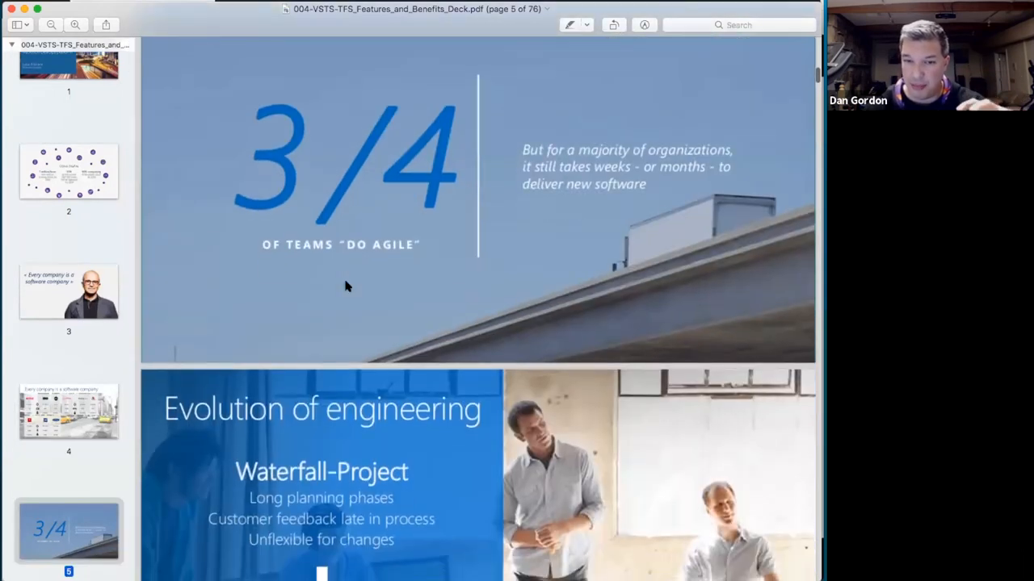
pyautogui.scroll(-3)
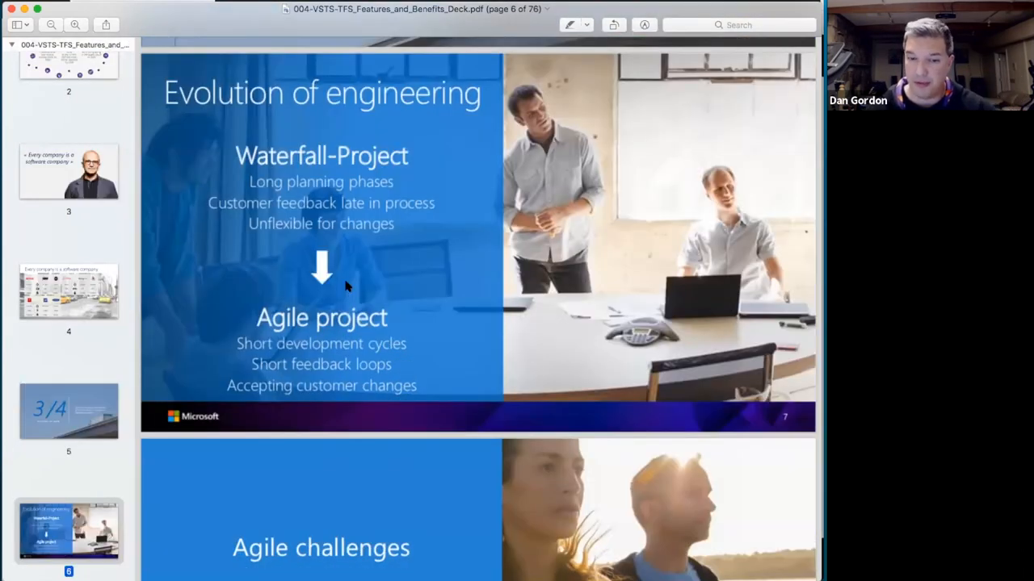
pyautogui.scroll(-3)
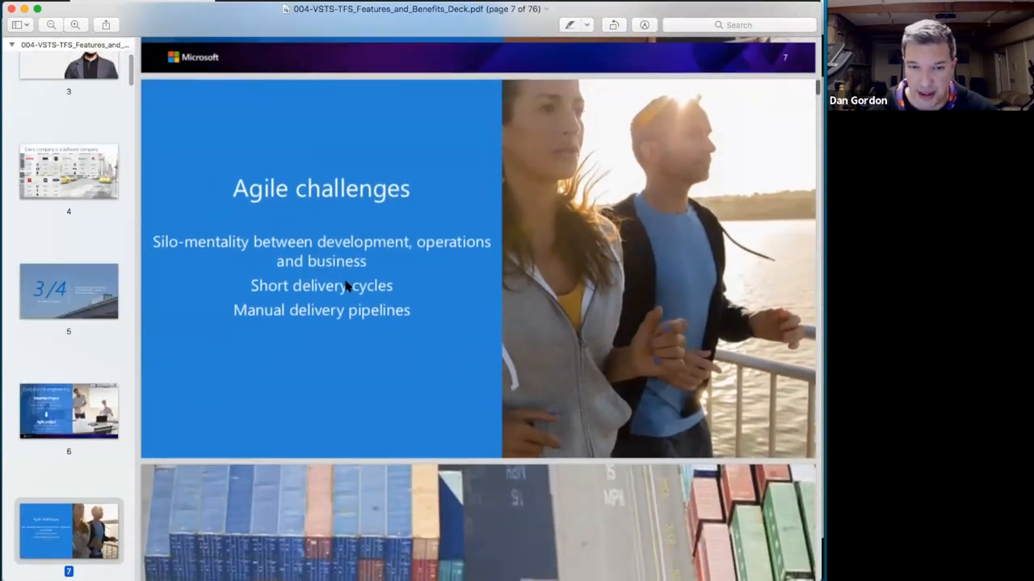
pyautogui.scroll(-3)
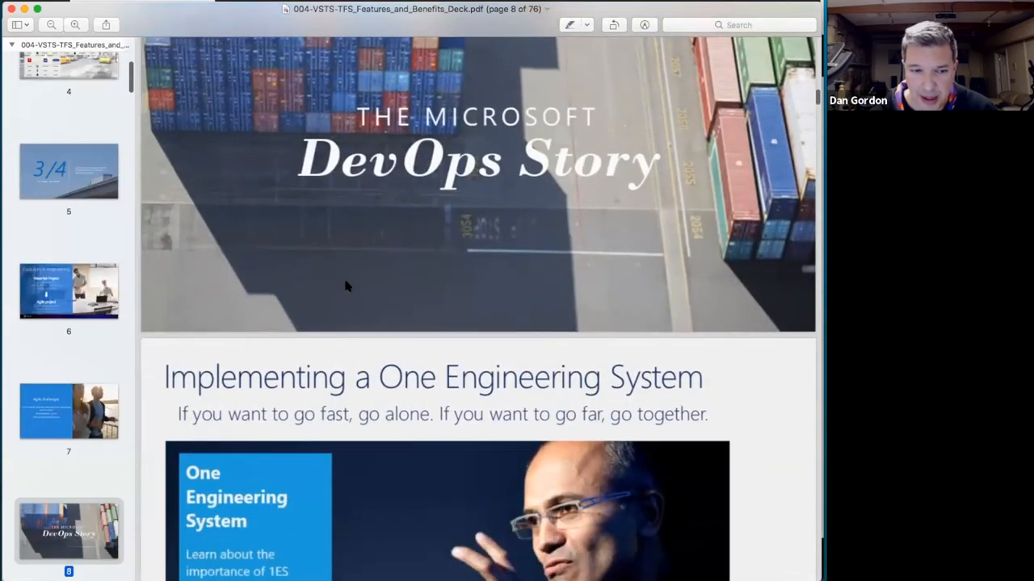
pyautogui.scroll(-3)
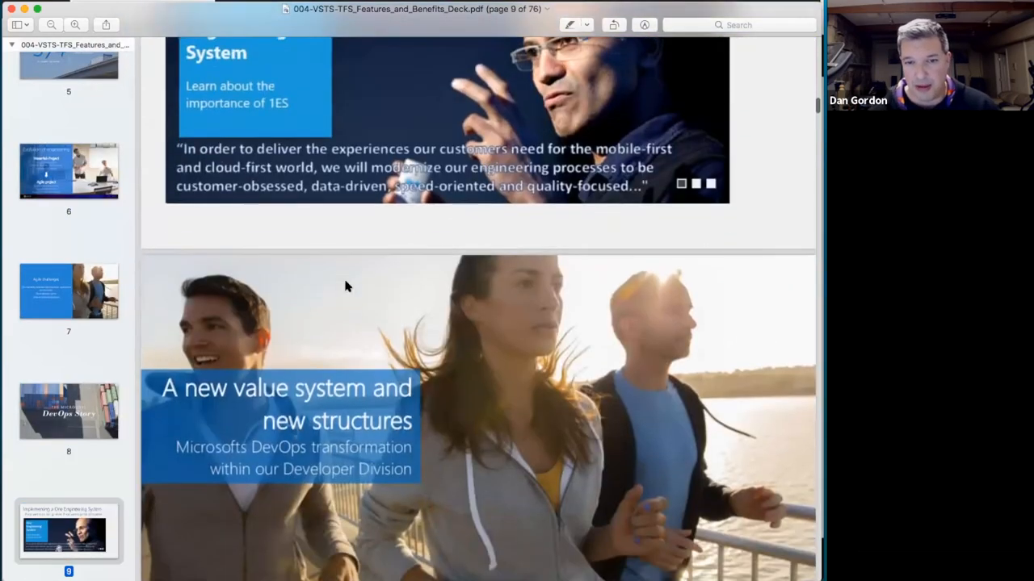
pyautogui.scroll(-3)
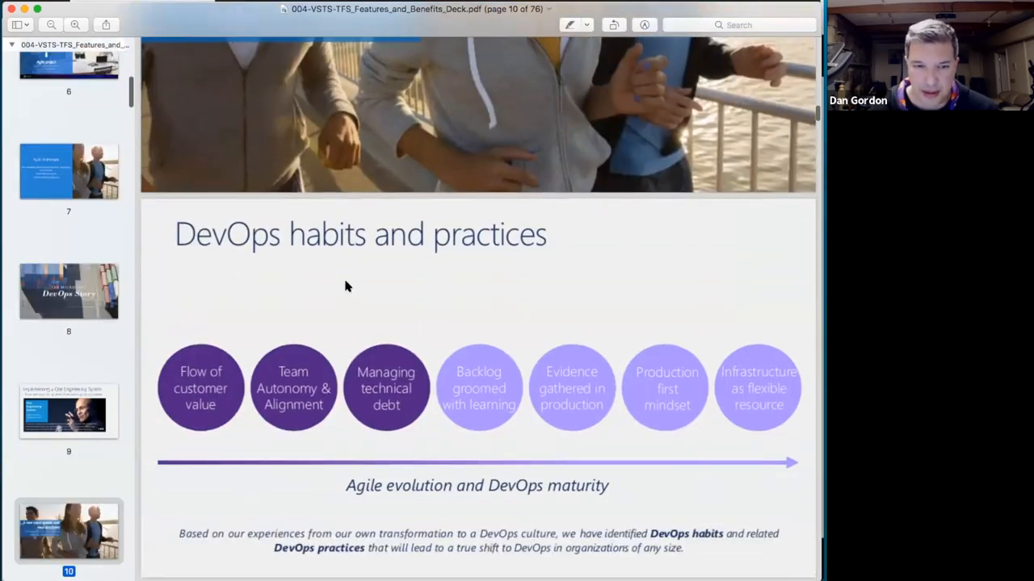
pyautogui.scroll(-3)
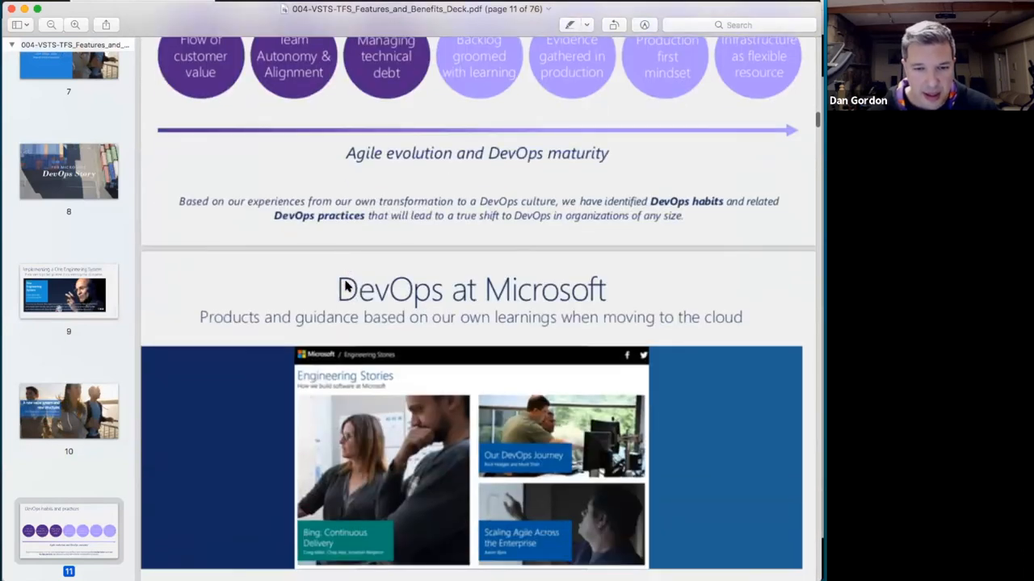
pyautogui.scroll(-3)
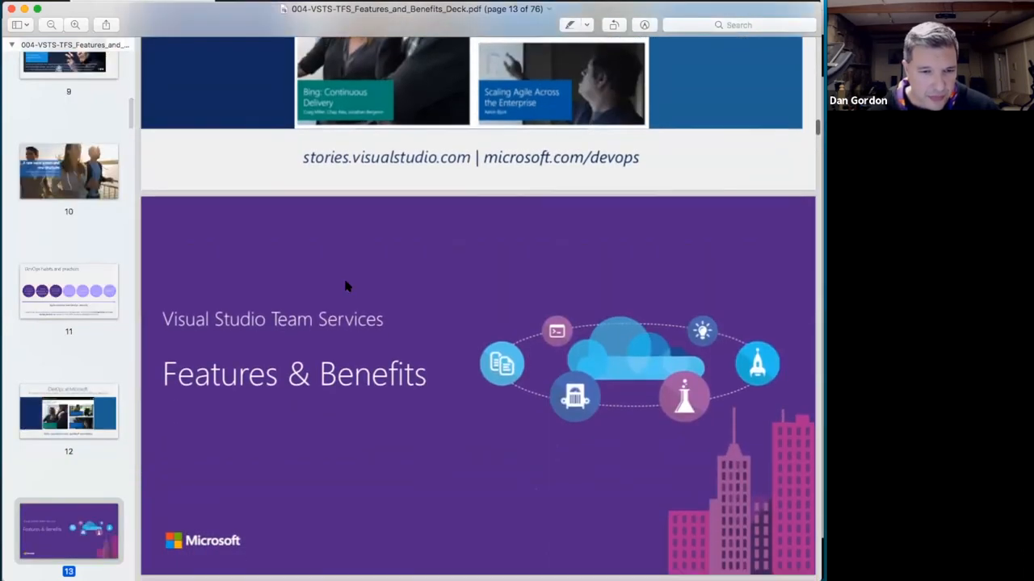
pyautogui.scroll(-3)
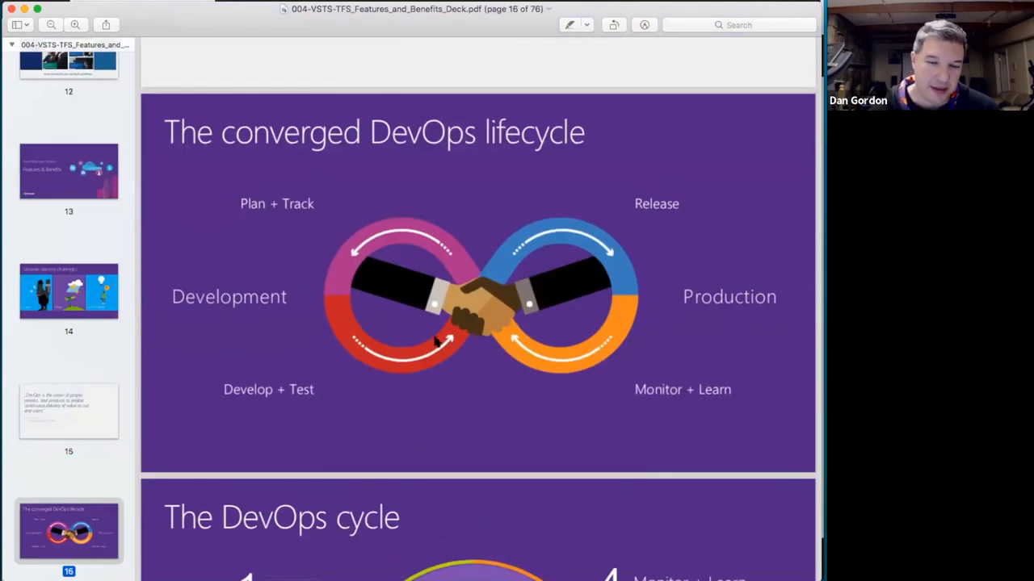
pyautogui.moveTo(489, 347)
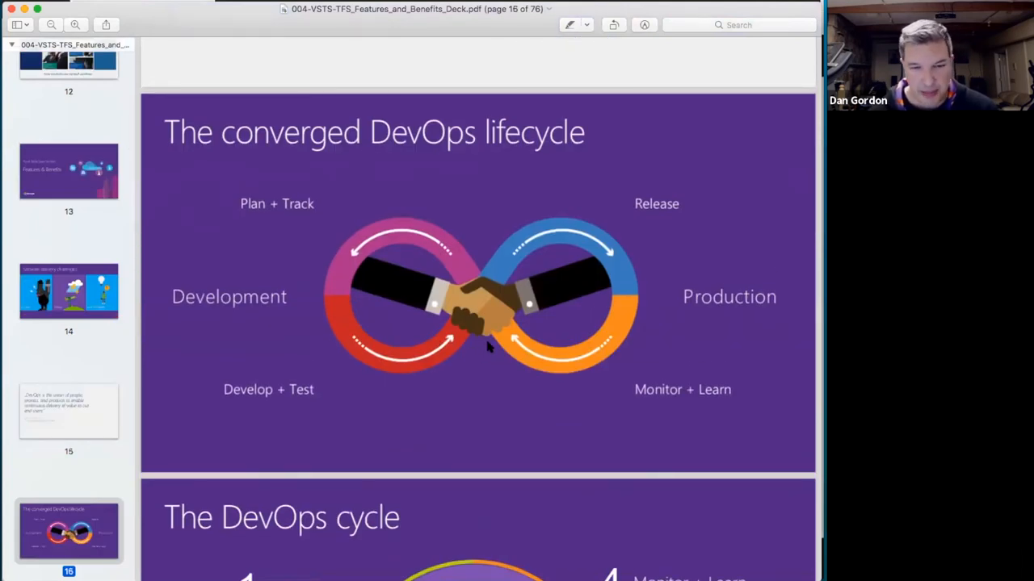
pyautogui.moveTo(339, 368)
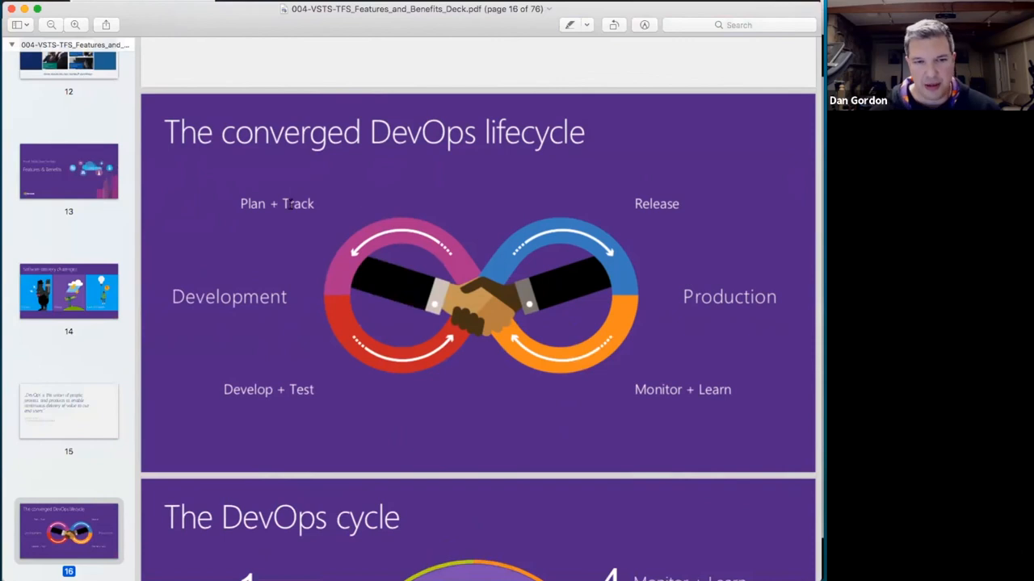
# Advance the deck to page 17, the DevOps cycle slide.
pyautogui.scroll(-3)
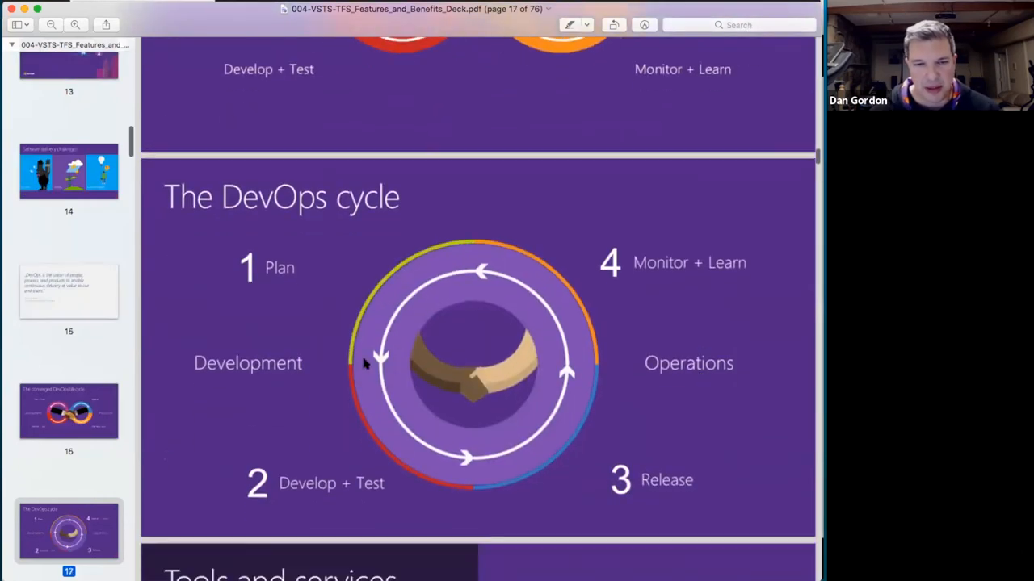
pyautogui.moveTo(262, 403)
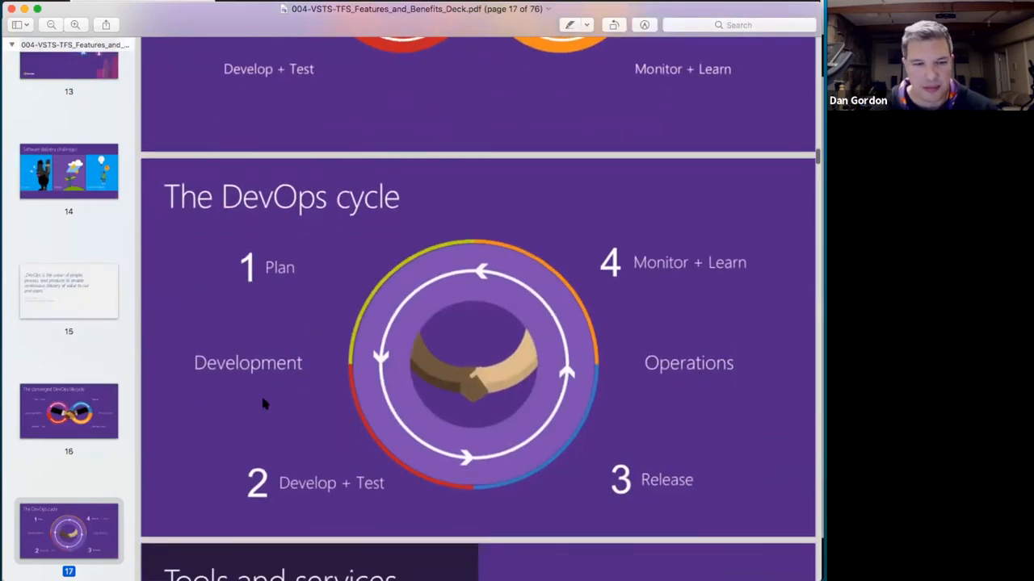
pyautogui.moveTo(678, 379)
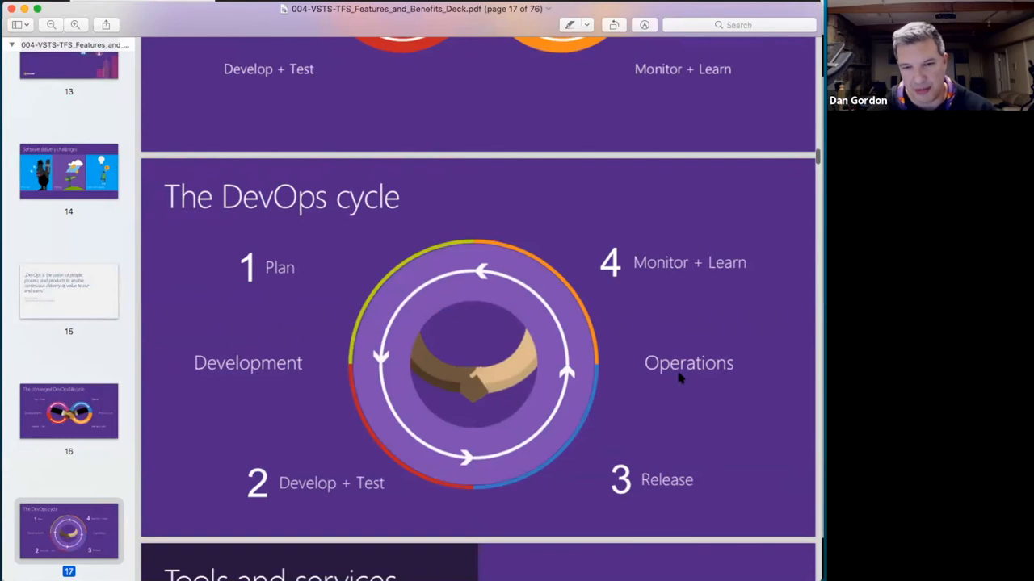
pyautogui.moveTo(757, 339)
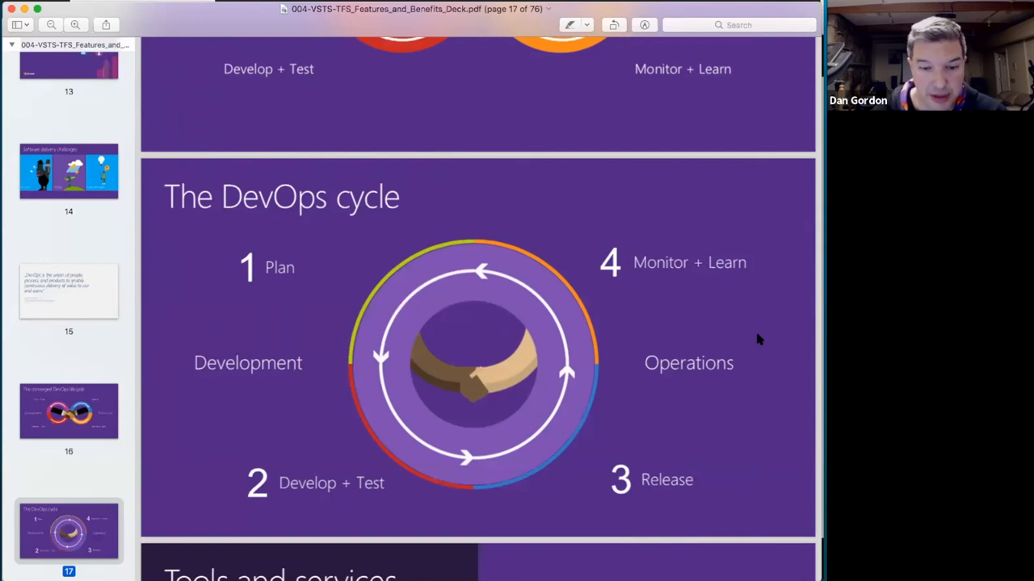
pyautogui.moveTo(723, 335)
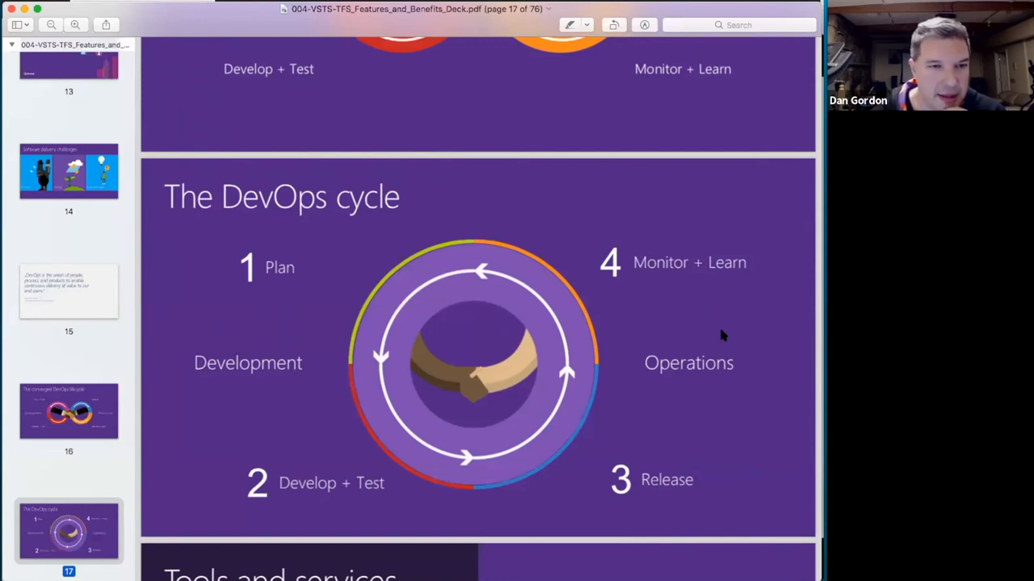
pyautogui.moveTo(489, 275)
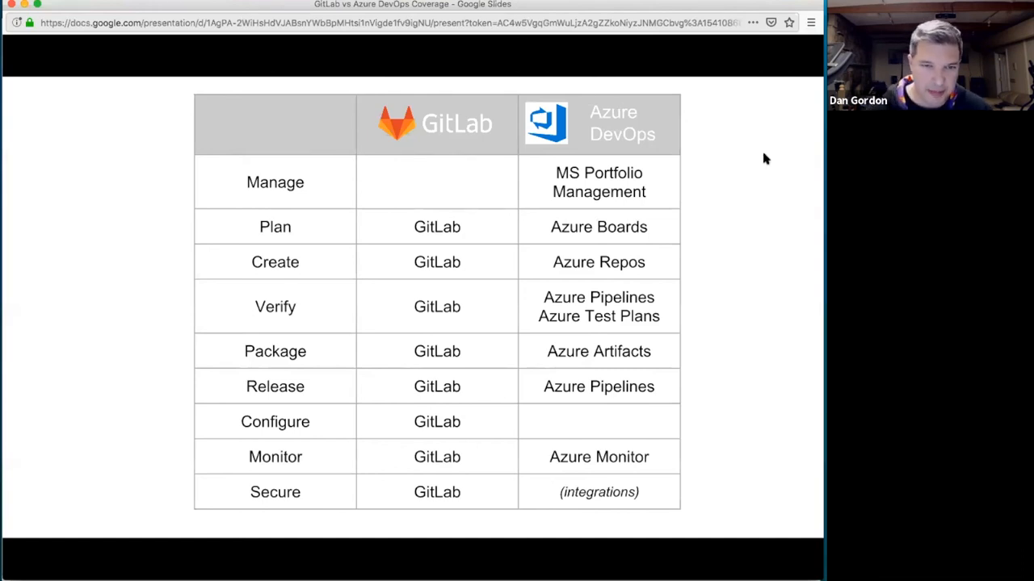
pyautogui.moveTo(311, 187)
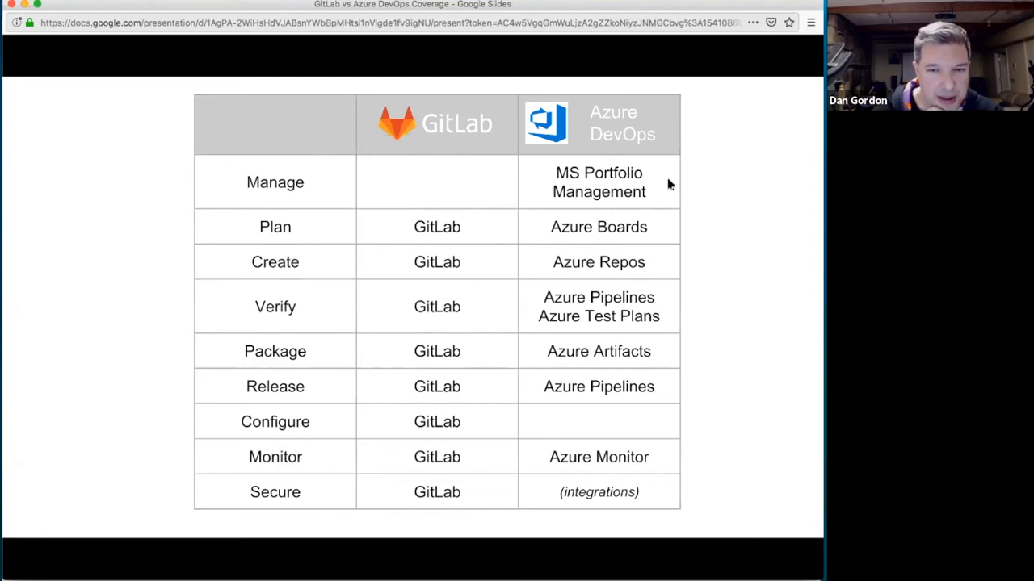
pyautogui.moveTo(569, 431)
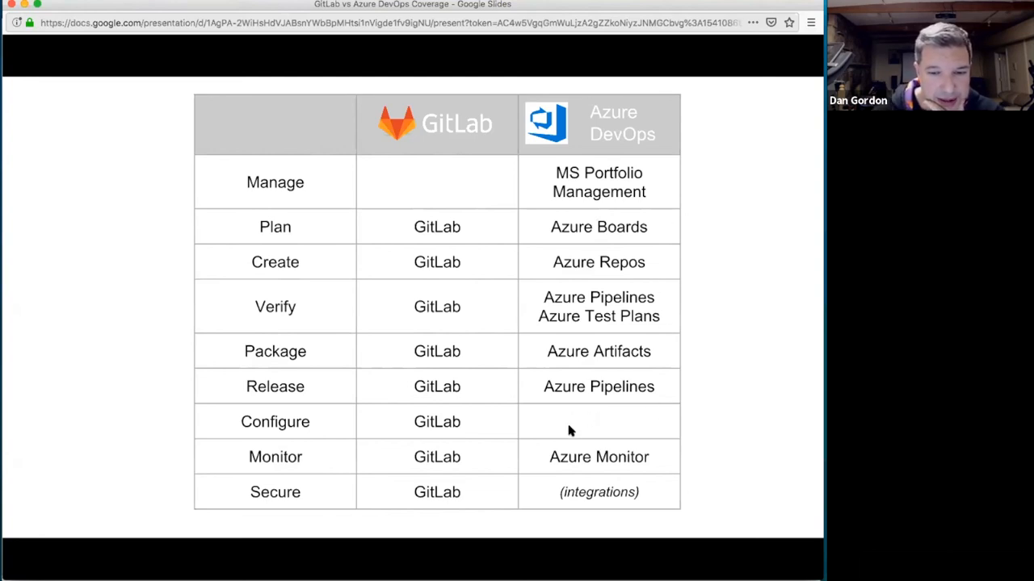